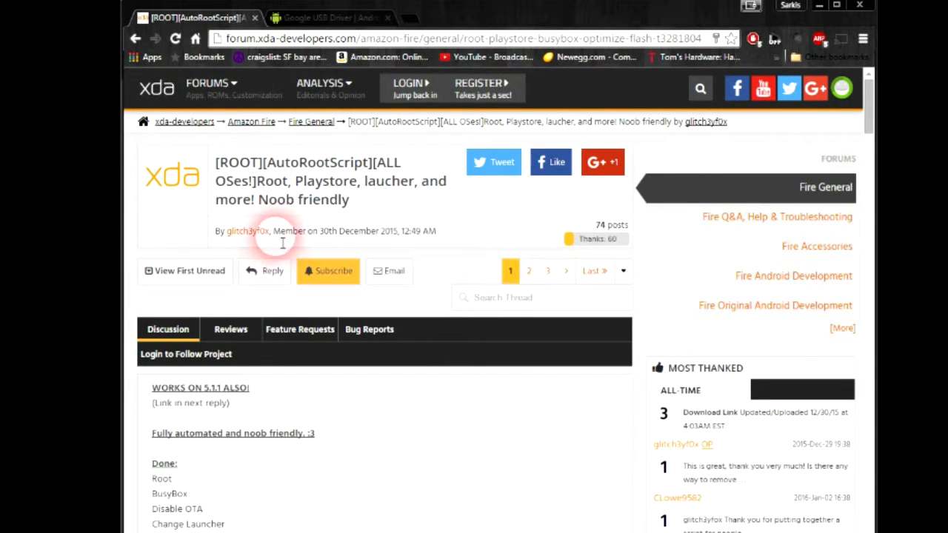
mouse_move(379, 214)
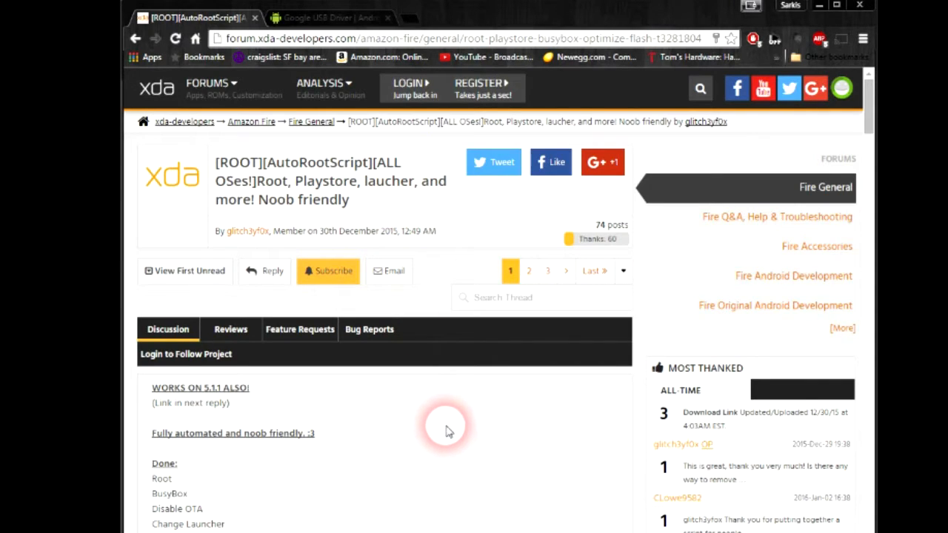
Step: Skim the opening steps of the AutoRootScript XDA thread
scroll("down", 3)
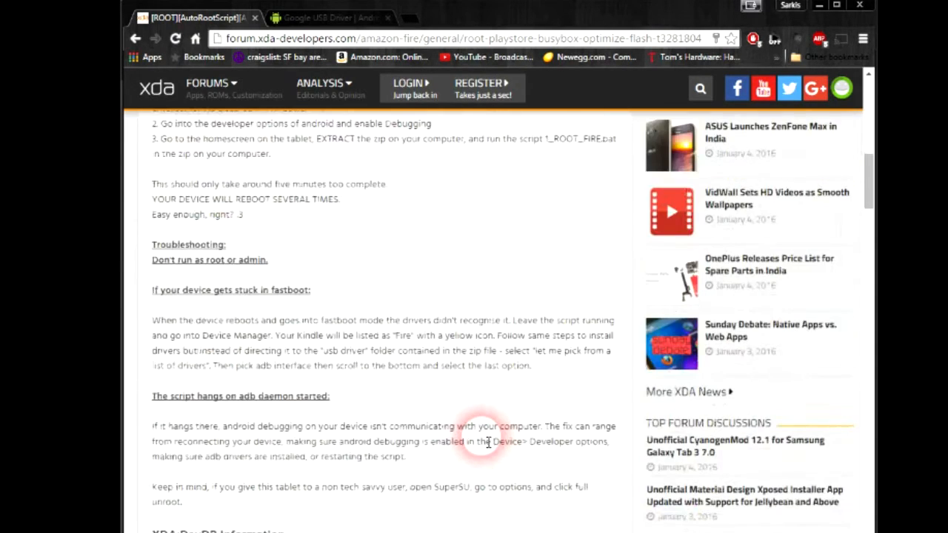
scroll("up", 3)
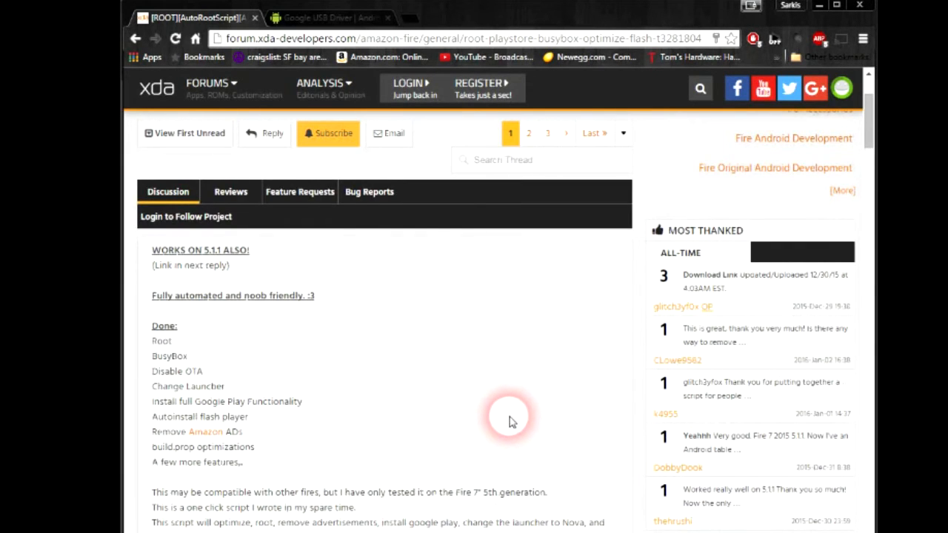
scroll("down", 3)
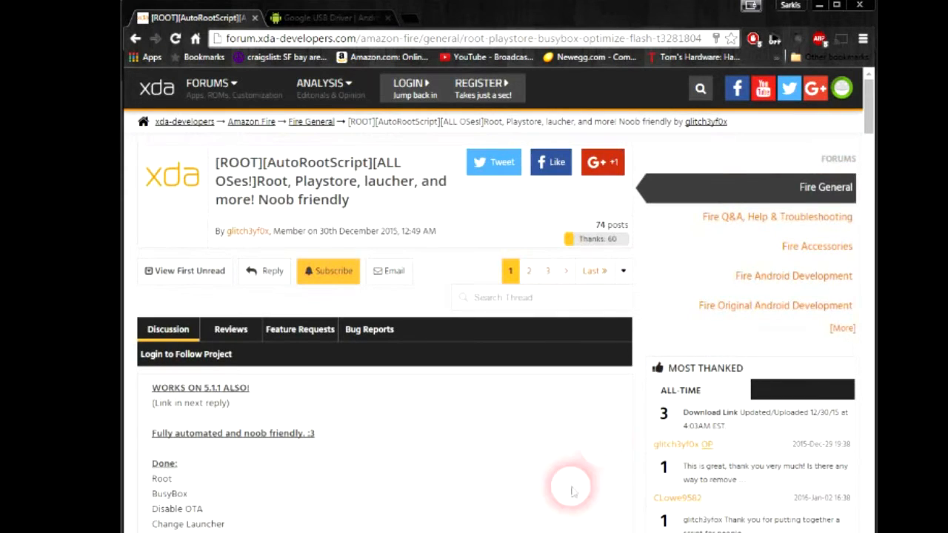
mouse_move(377, 104)
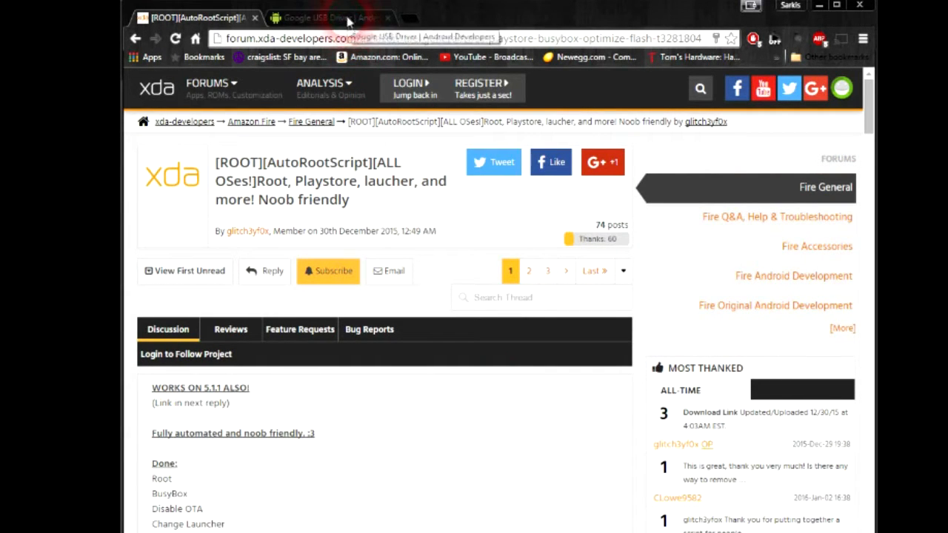
Step: Check the Google USB Driver download page, then return to the AutoRootScript thread
left_click(348, 18)
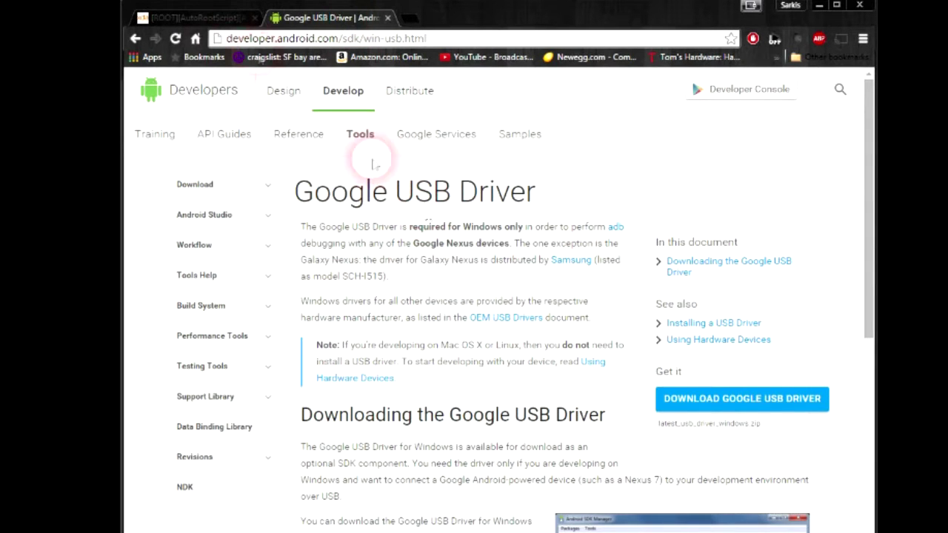
left_click(185, 17)
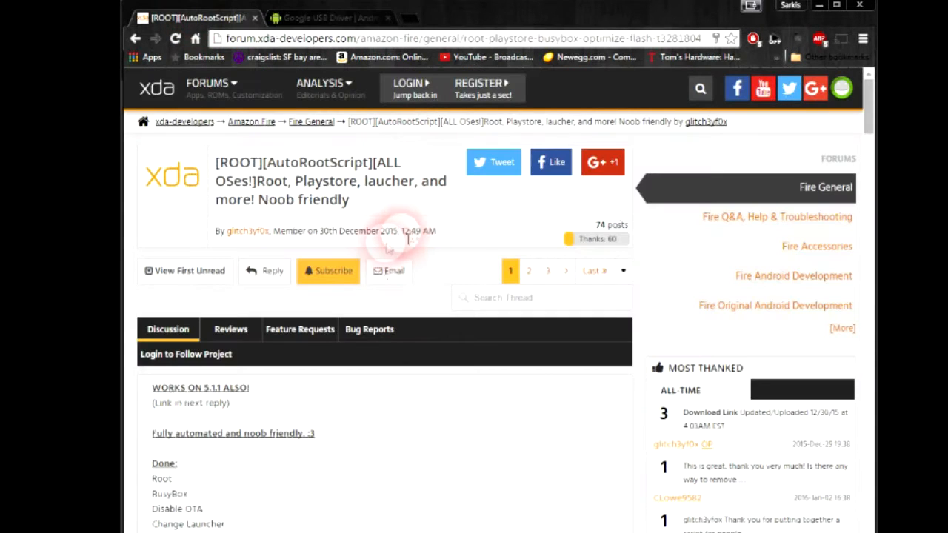
left_click(333, 18)
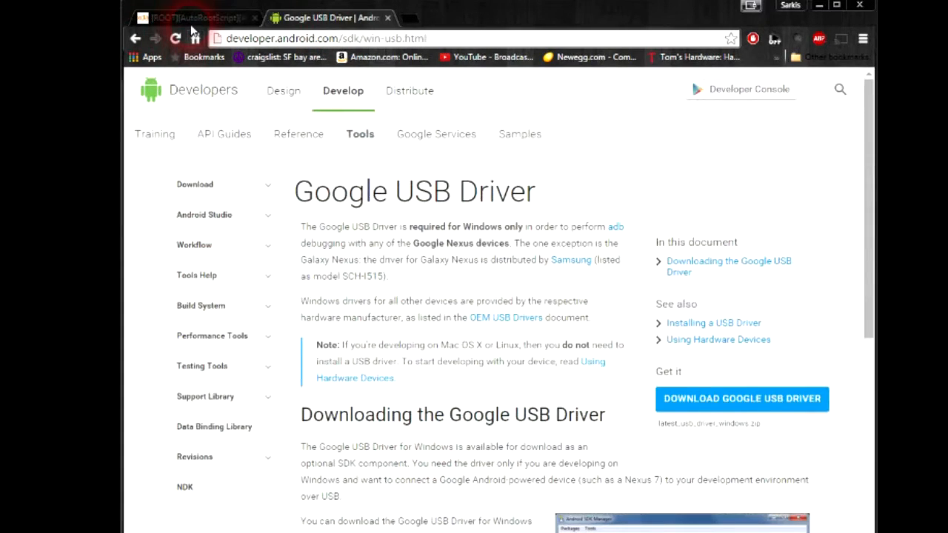
left_click(181, 17)
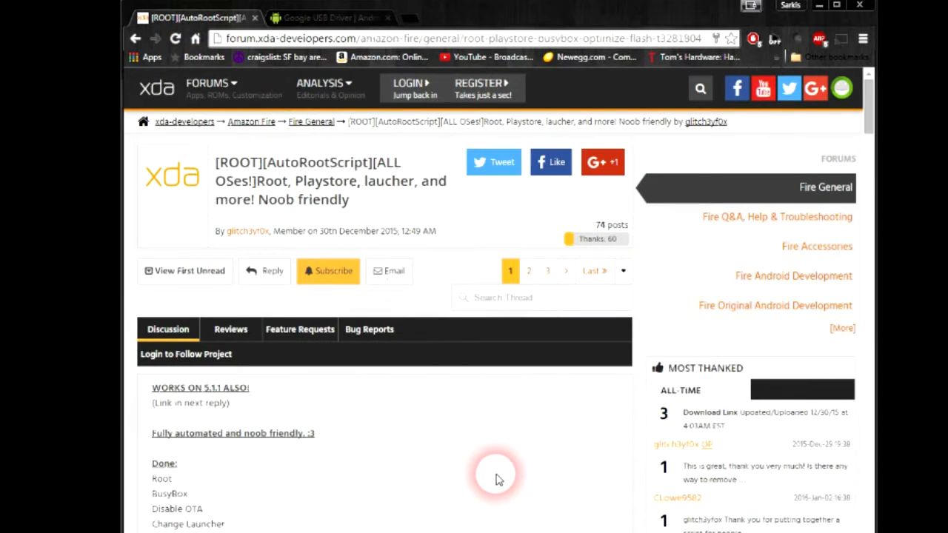
Step: Scroll past troubleshooting and DevDB info to the Download Link reply
scroll("down", 3)
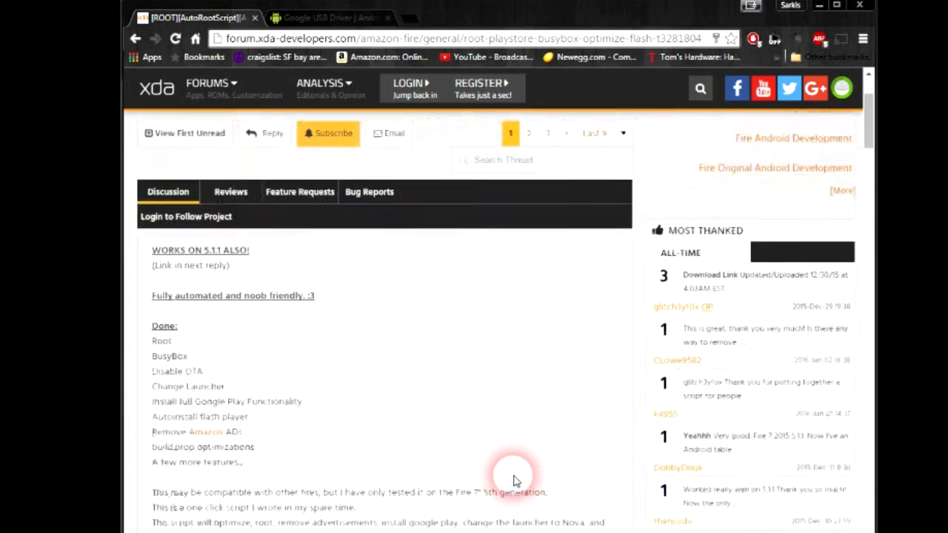
scroll("down", 3)
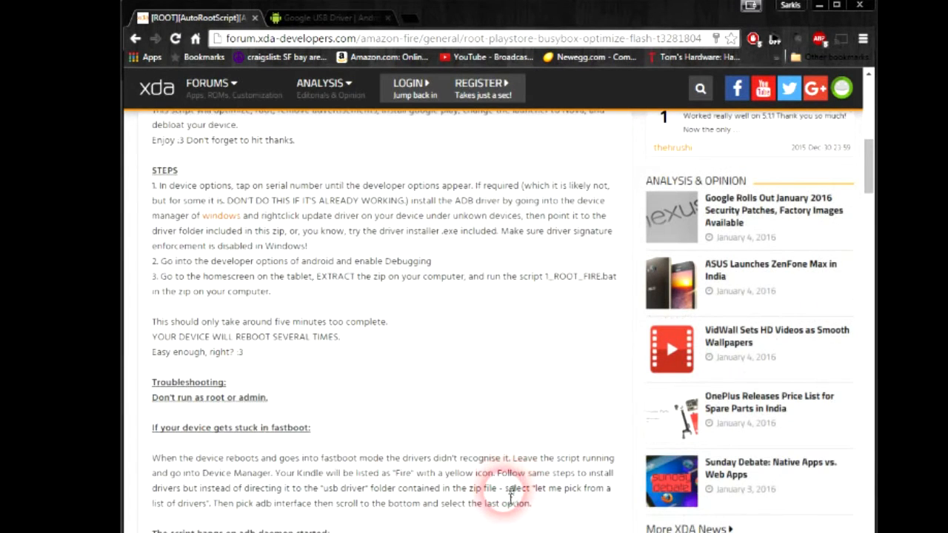
scroll("down", 3)
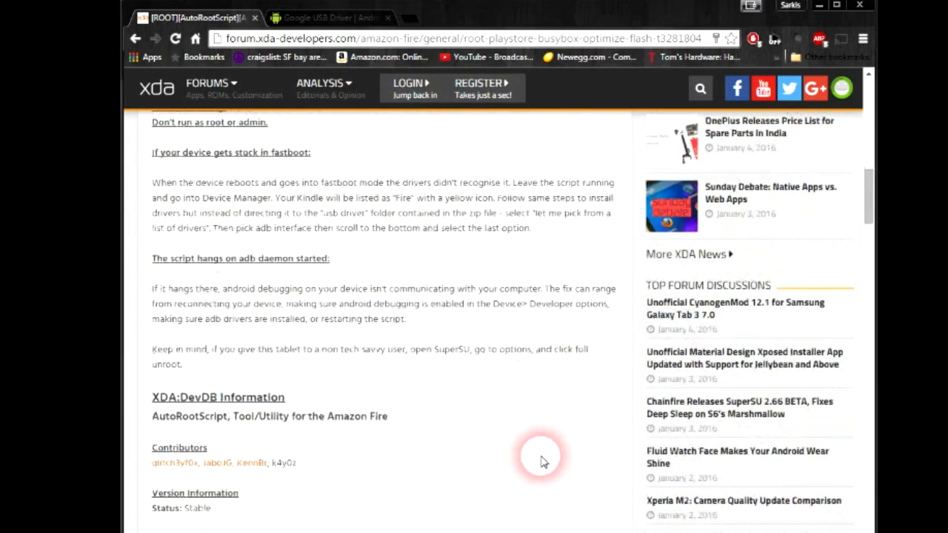
scroll("down", 3)
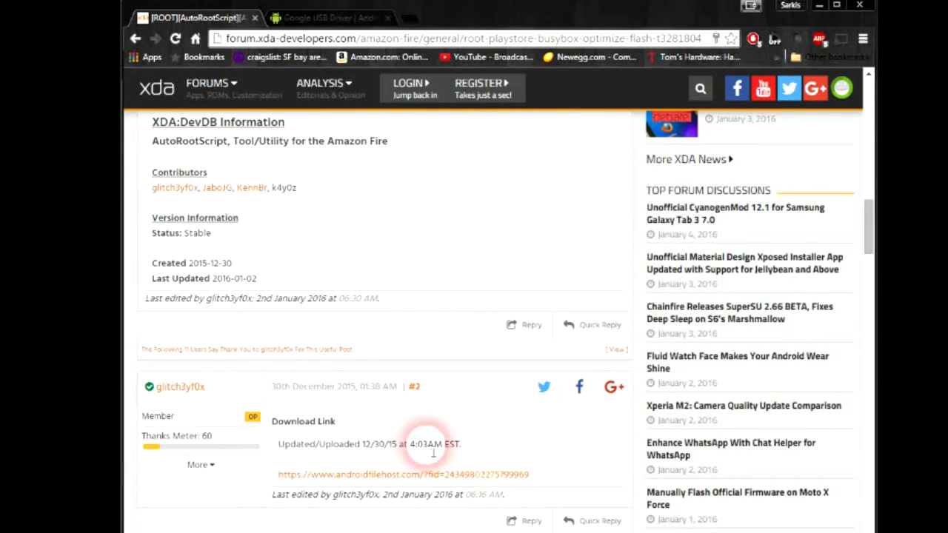
mouse_move(500, 474)
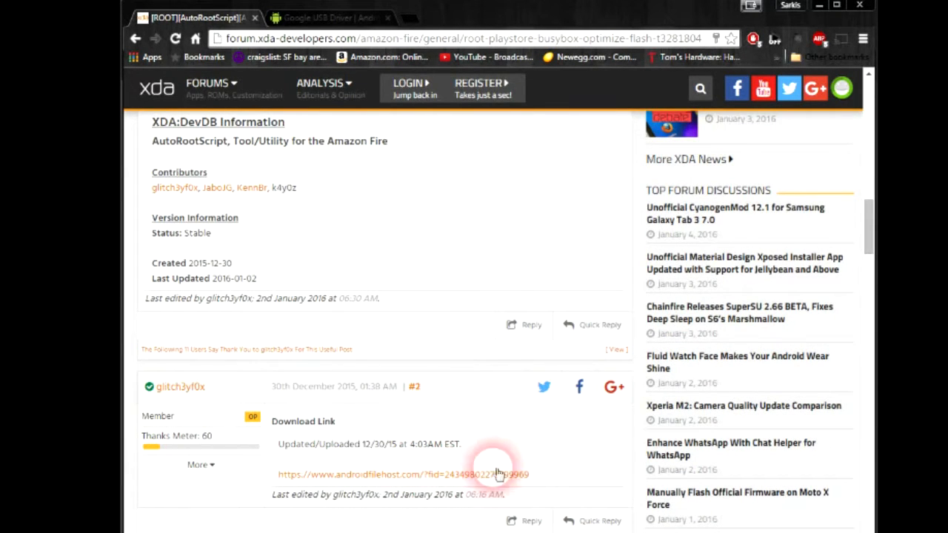
mouse_move(452, 483)
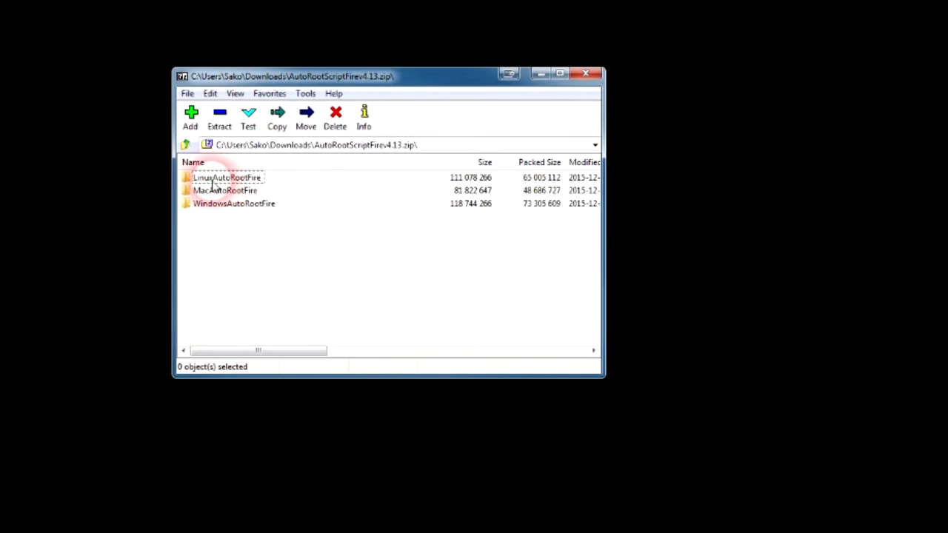
Step: Point out the LinuxAutoRootFire and MacAutoRootFire folders in the AutoRootScriptFirev4.13 archive
left_click(224, 190)
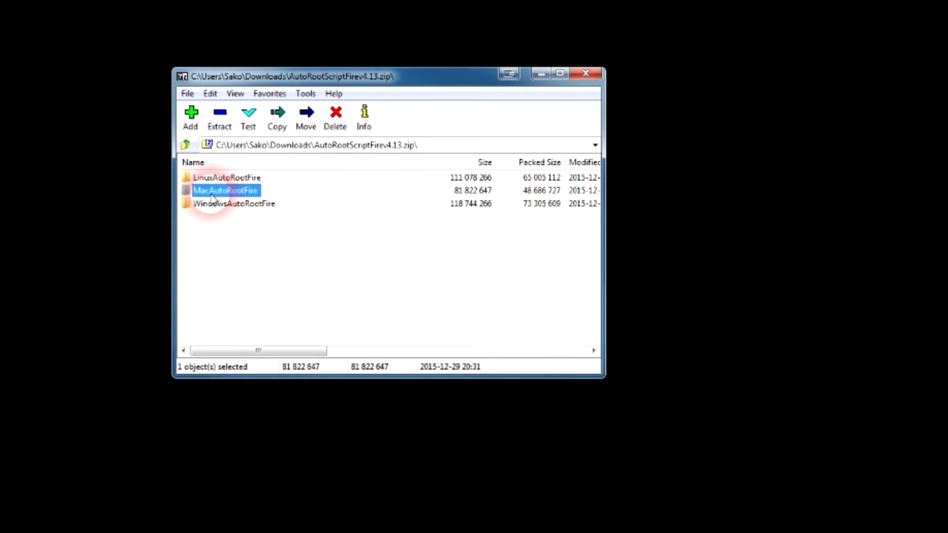
left_click(226, 177)
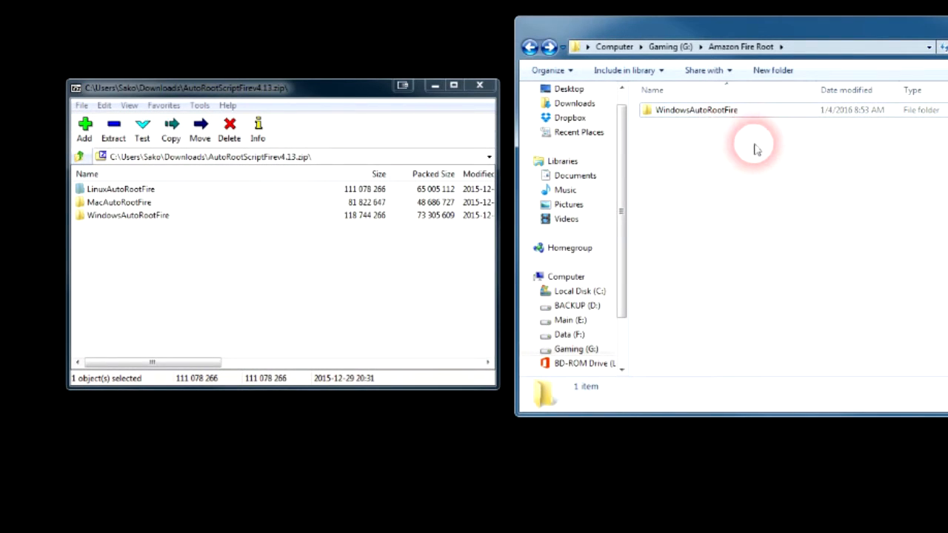
Step: Open the WindowsAutoRootFire folder and launch the 1_FIRE_ROOT batch script
double_click(687, 110)
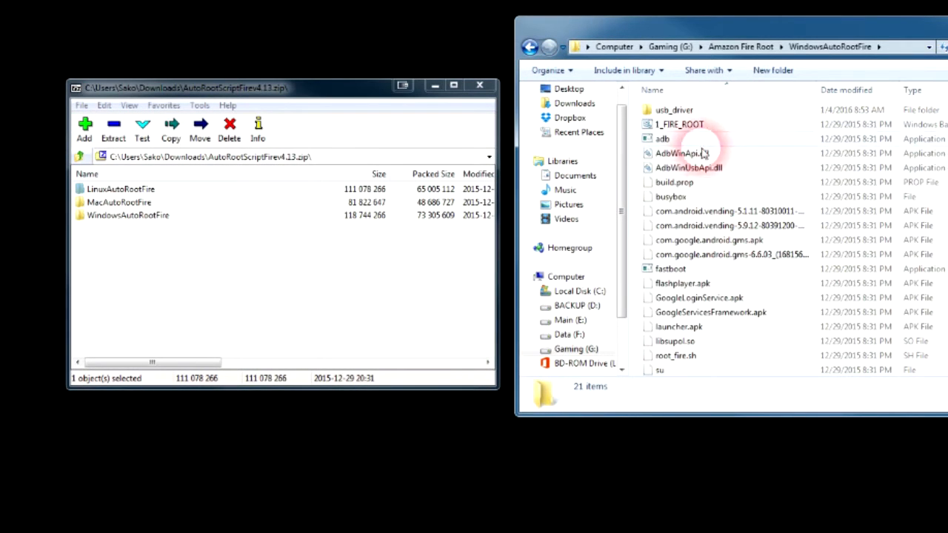
left_click(675, 123)
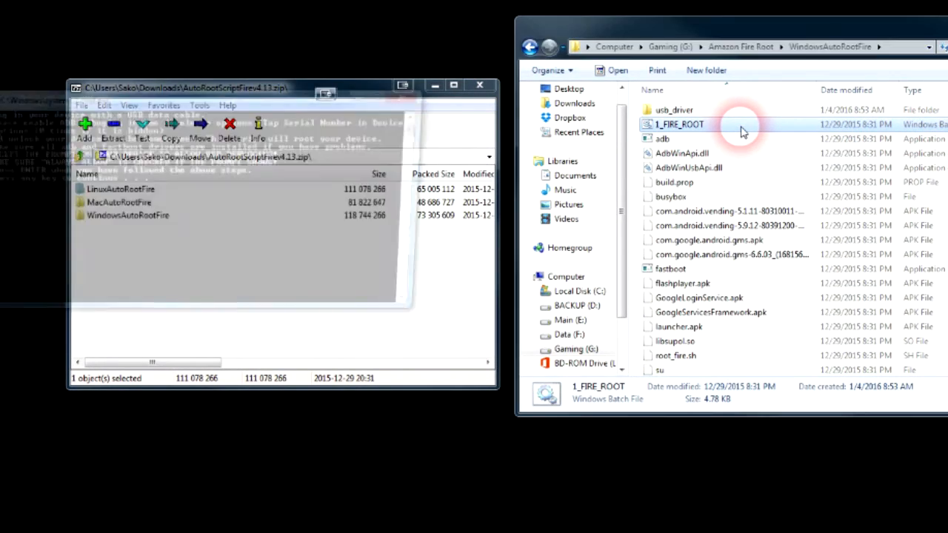
double_click(677, 124)
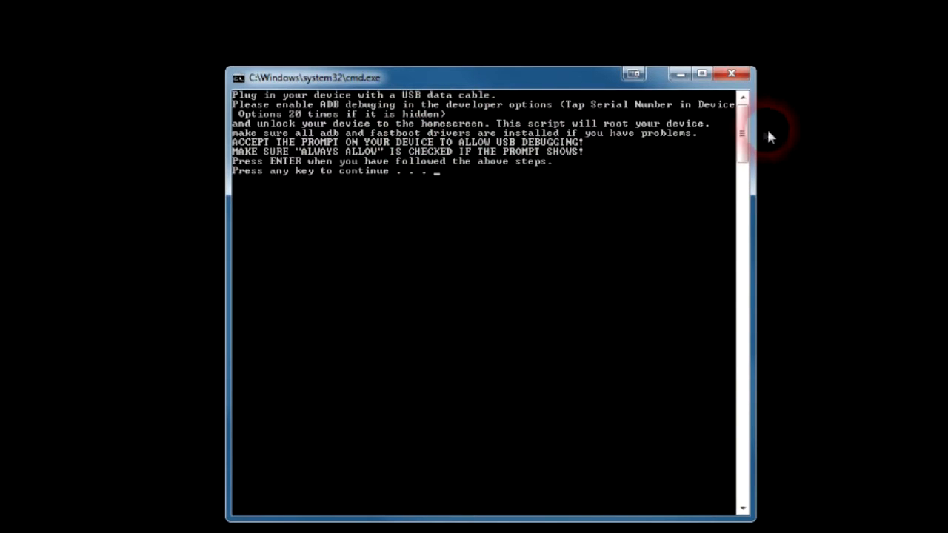
mouse_move(565, 47)
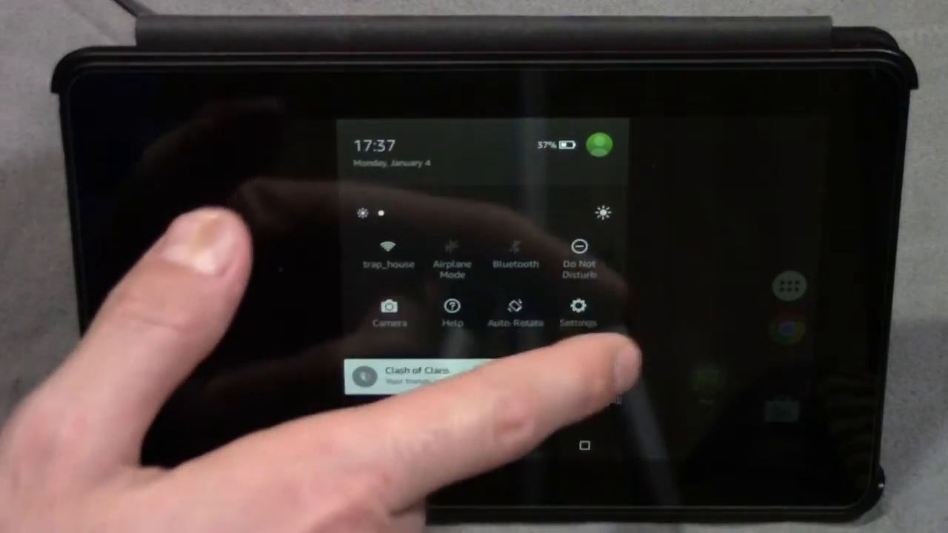
Step: Open the tablet's Settings and tap Serial Number to unlock developer options
left_click(579, 304)
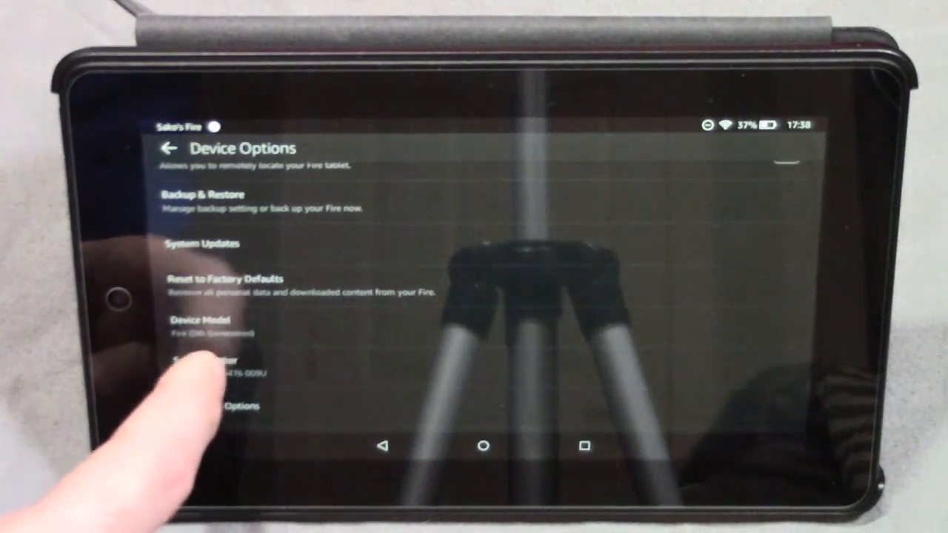
left_click(200, 367)
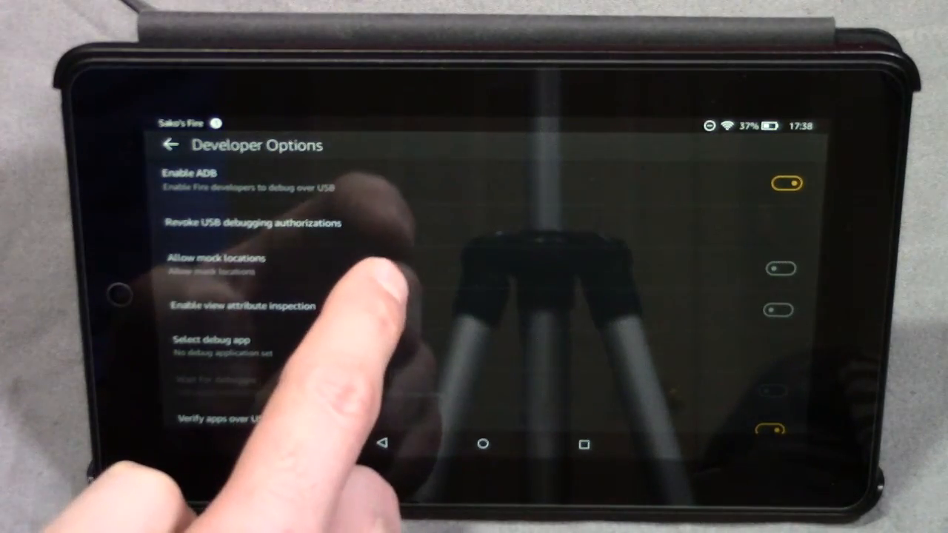
Step: Switch the Enable ADB toggle on in the Fire tablet's Developer Options
left_click(256, 223)
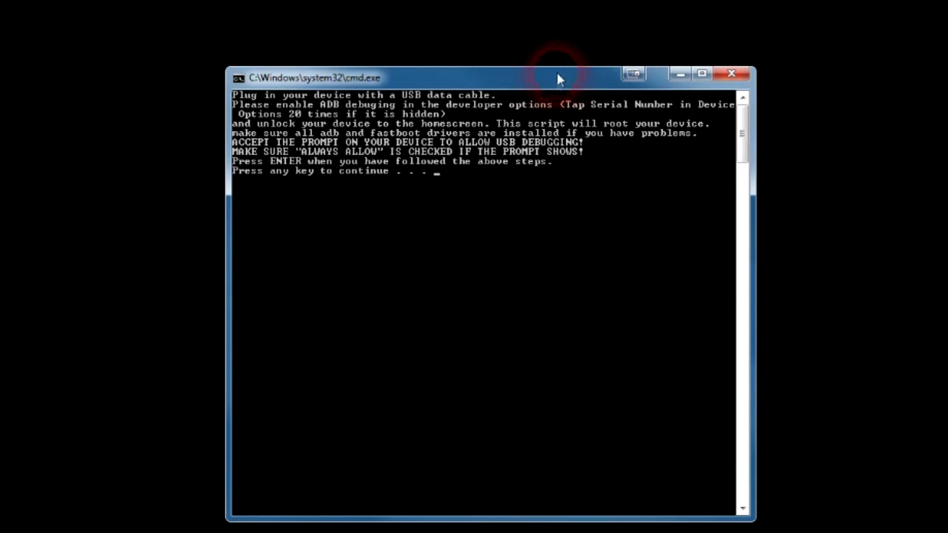
mouse_move(626, 24)
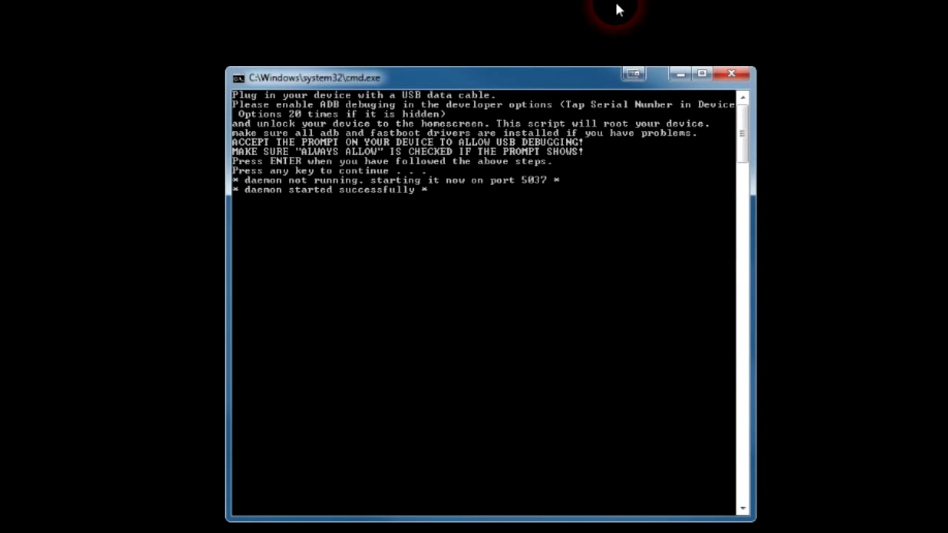
Step: Confirm the setup instructions so the script starts the ADB daemon and exploit
key("enter")
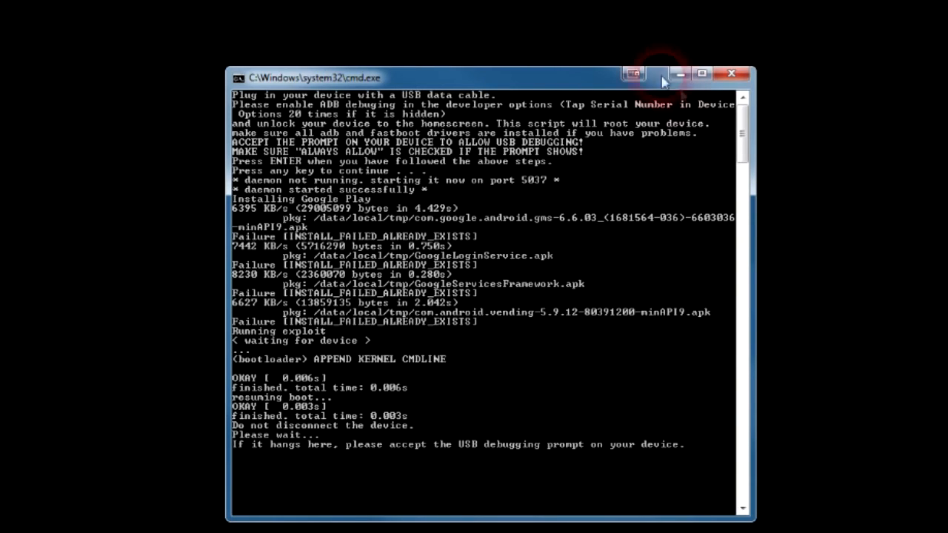
mouse_move(382, 470)
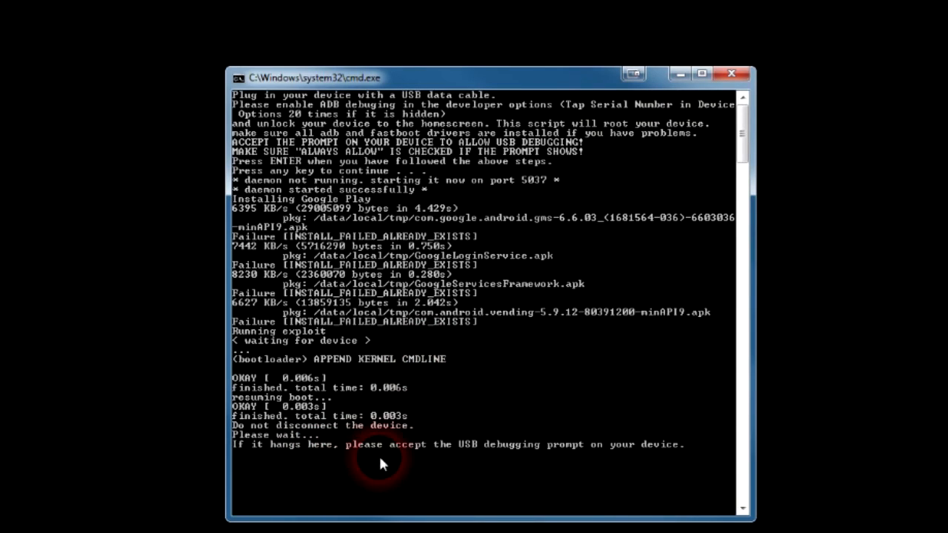
mouse_move(464, 461)
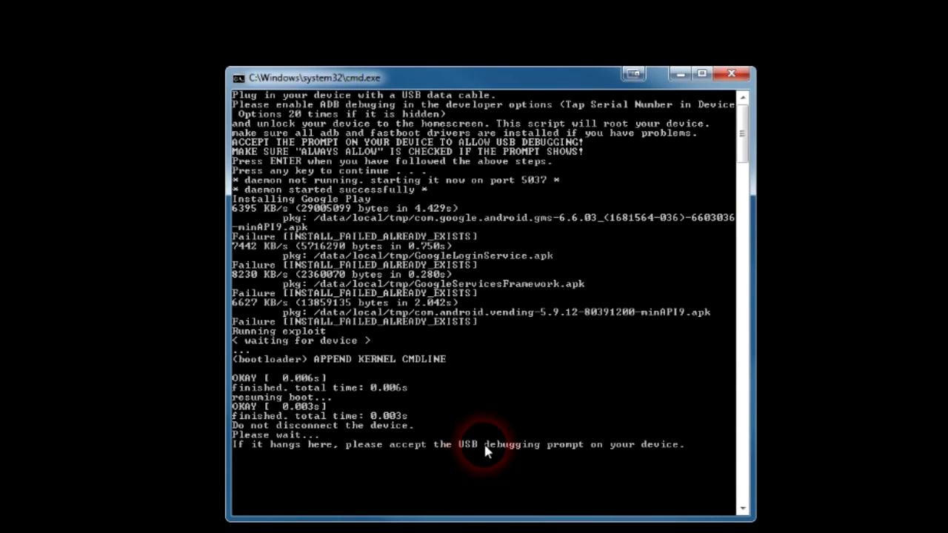